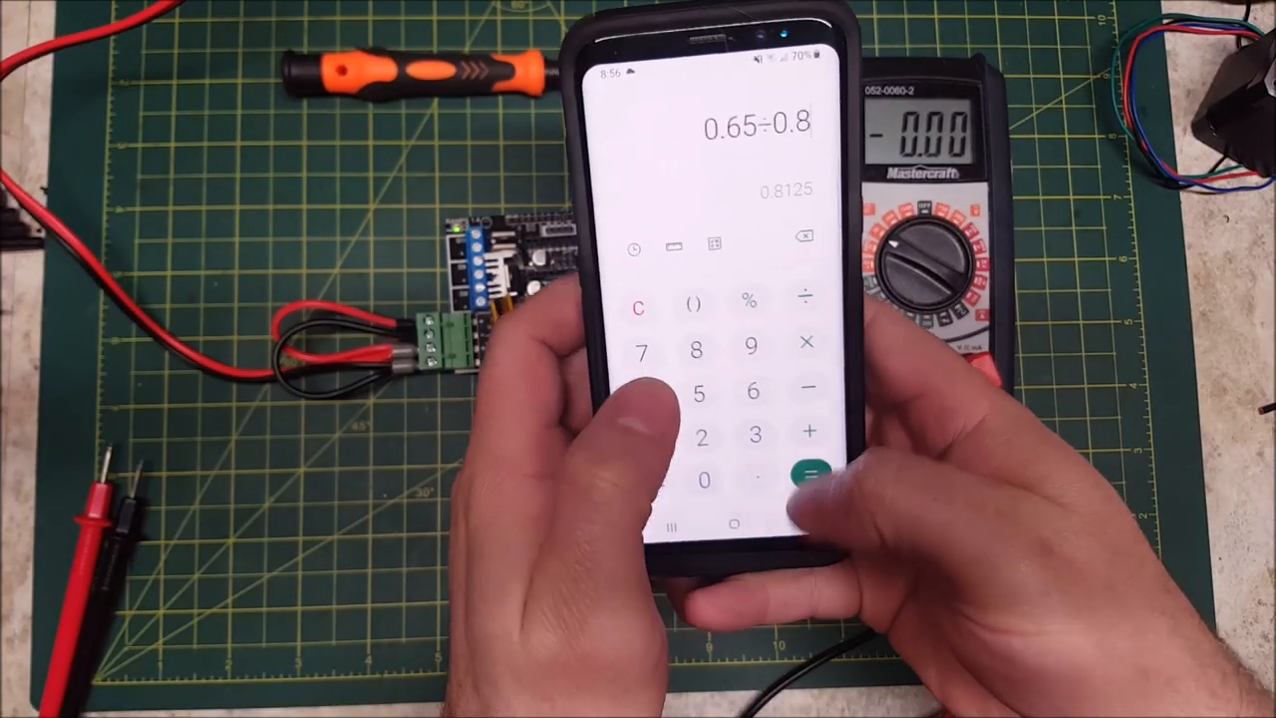
Evaluate 0.65 ÷ 0.8 so the calculator displays the result 0.8125
{"action": "left_click", "coordinate": [808, 468]}
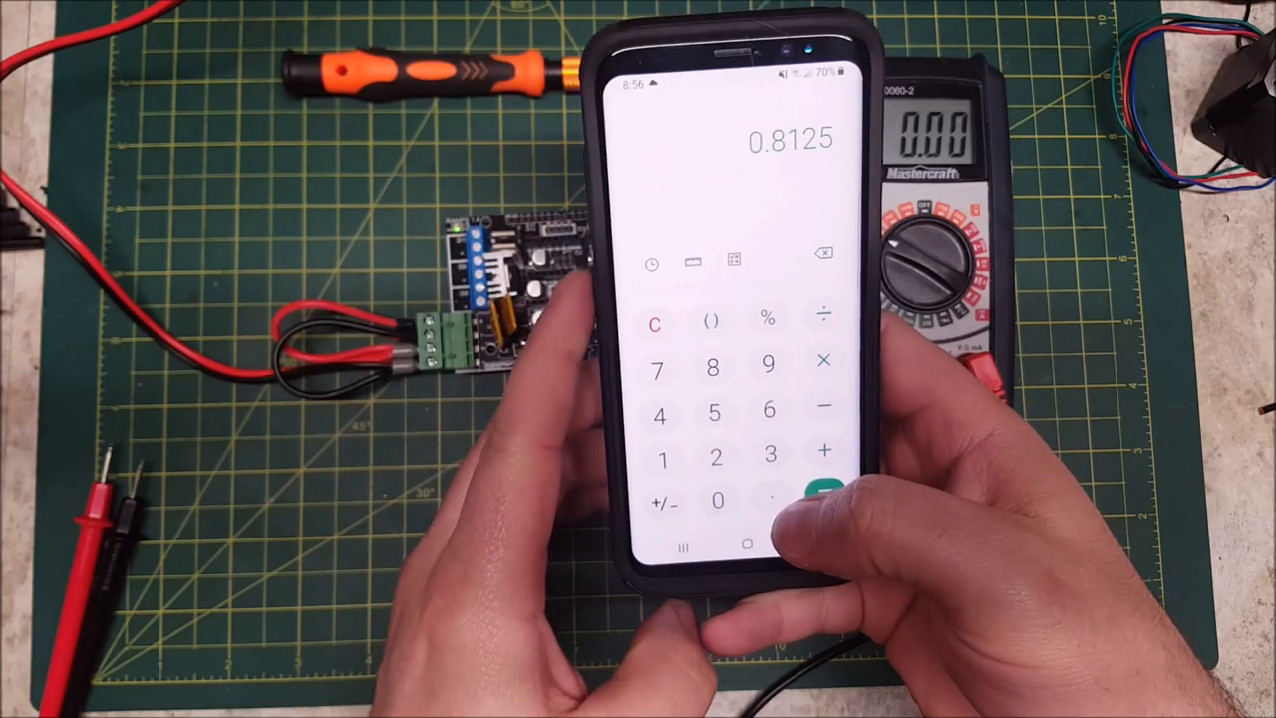